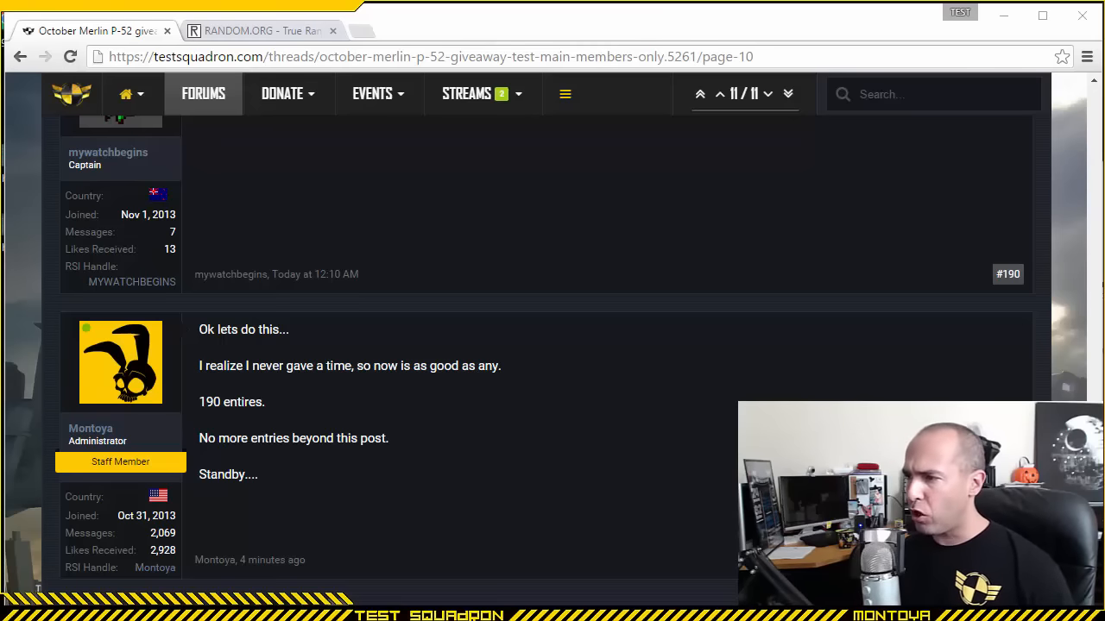
Step: Browse the giveaway thread from its first page back to the last page to count the entries
scroll("down", 3)
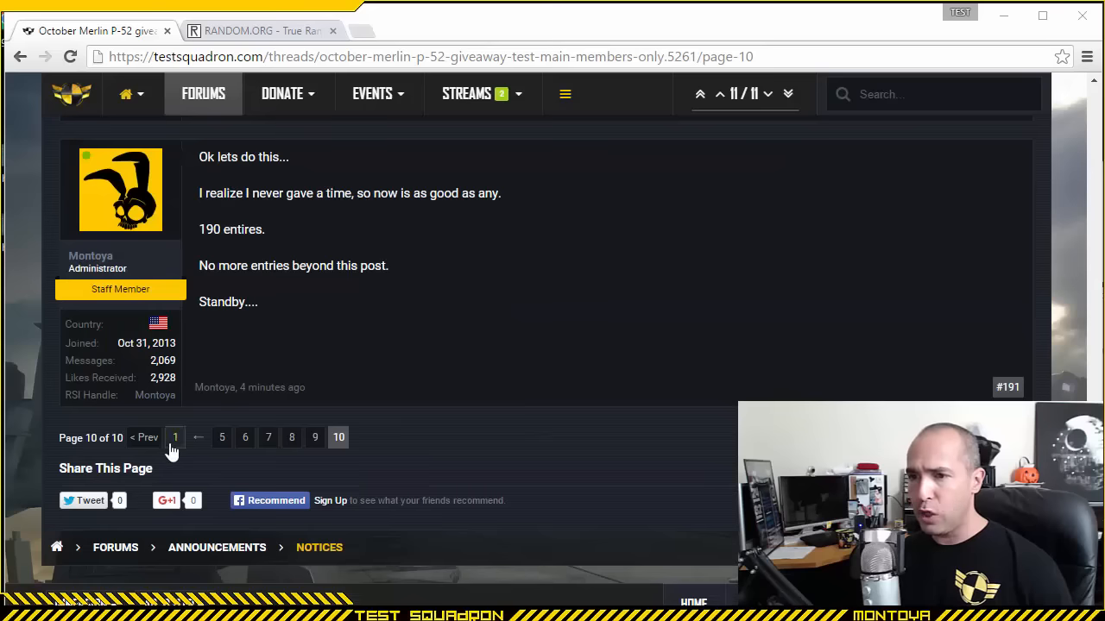
left_click(174, 438)
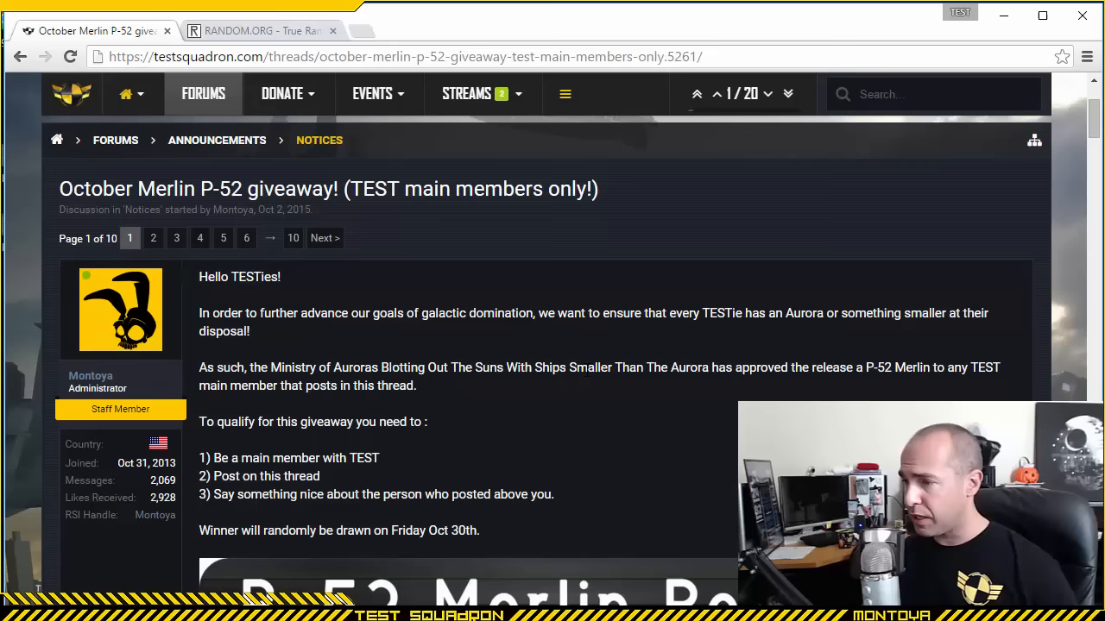
mouse_move(176, 239)
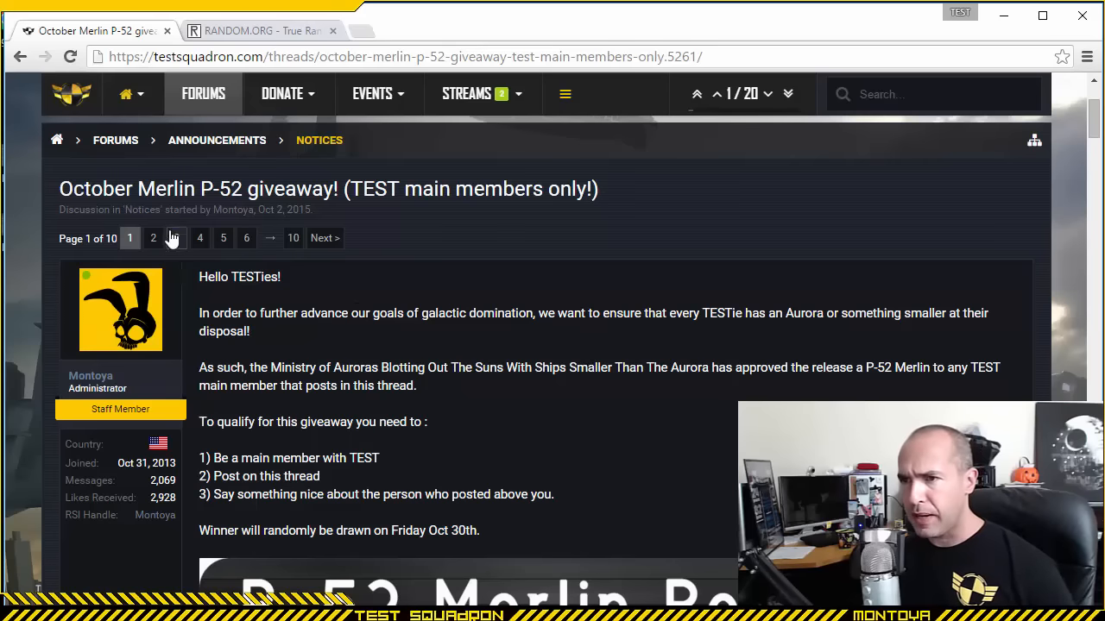
left_click(176, 239)
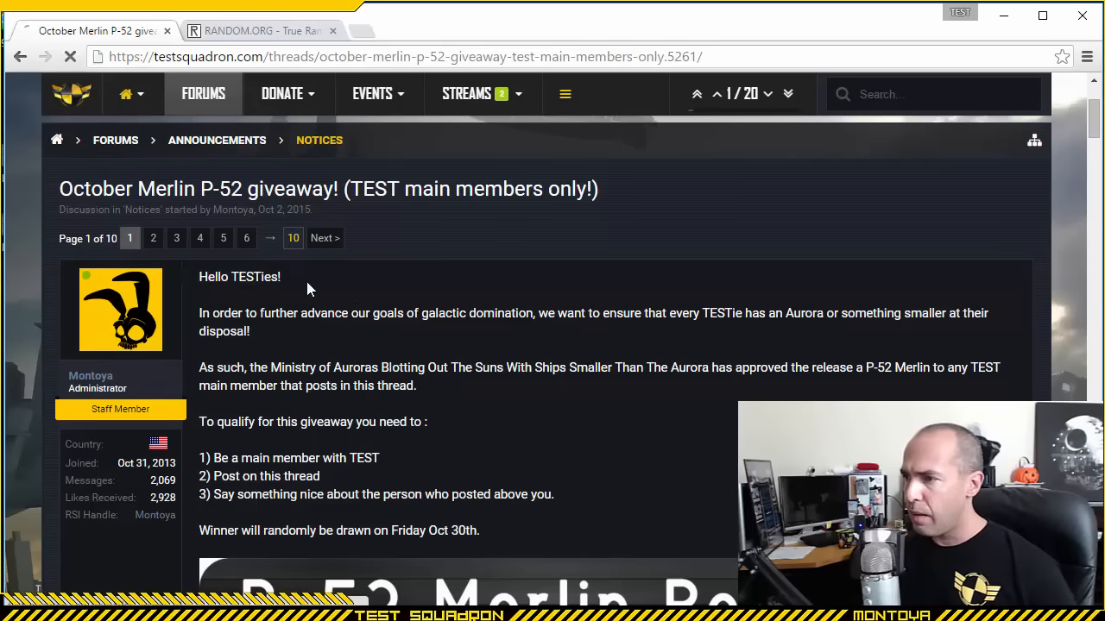
left_click(293, 238)
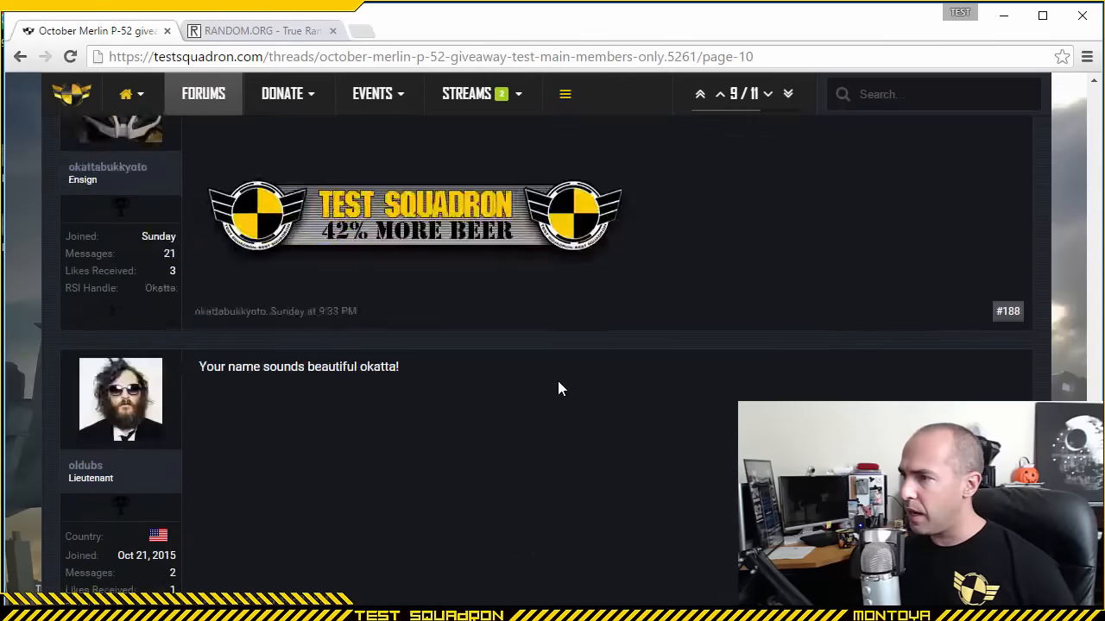
scroll("down", 3)
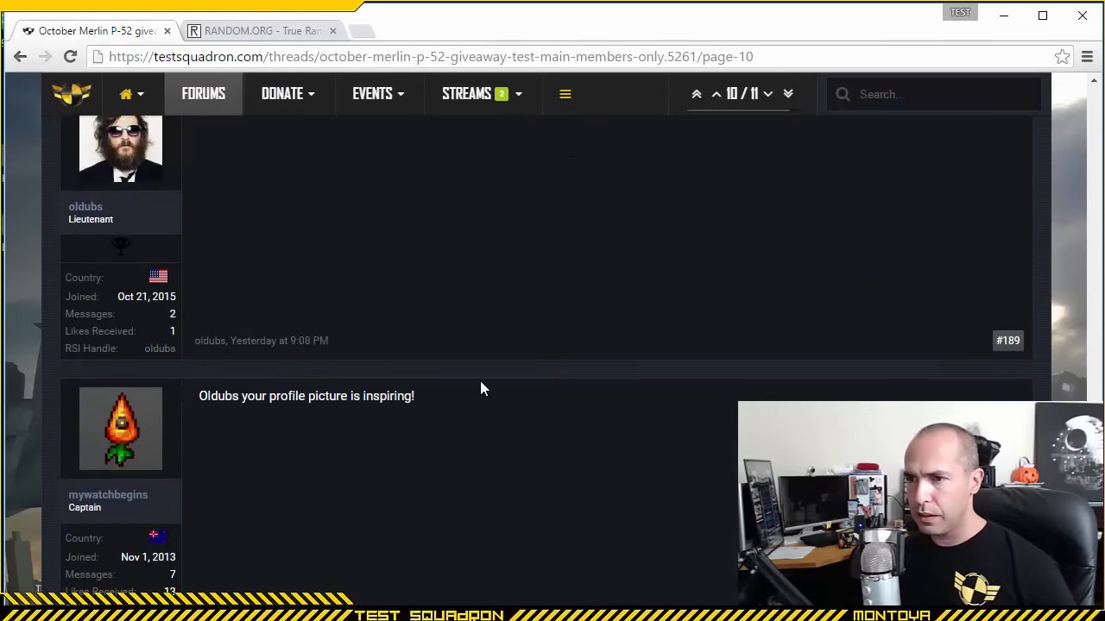
scroll("down", 3)
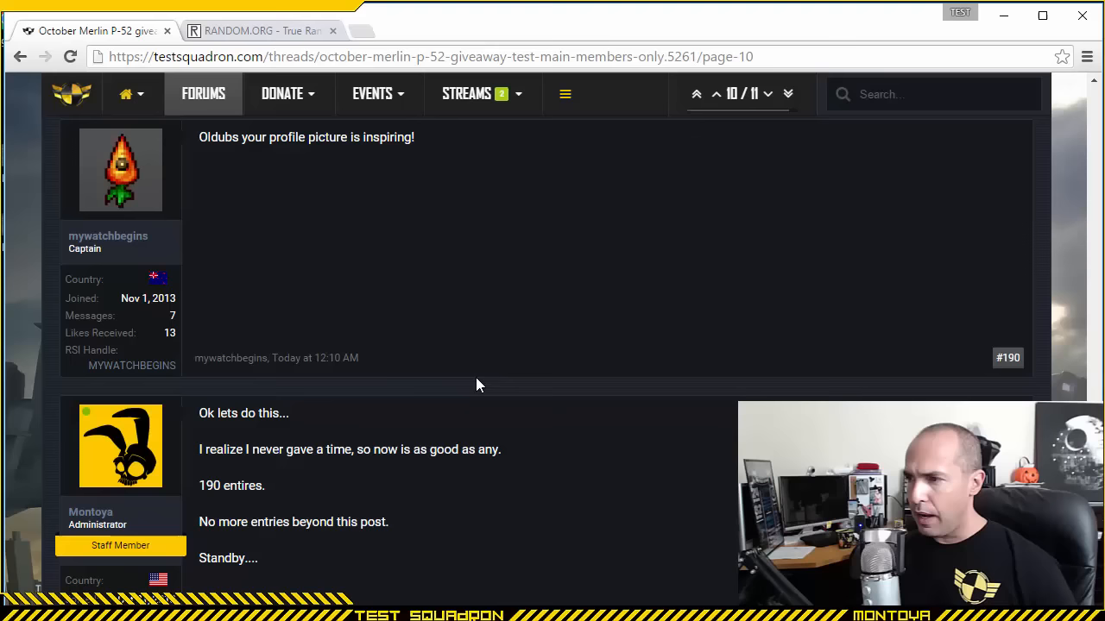
scroll("down", 3)
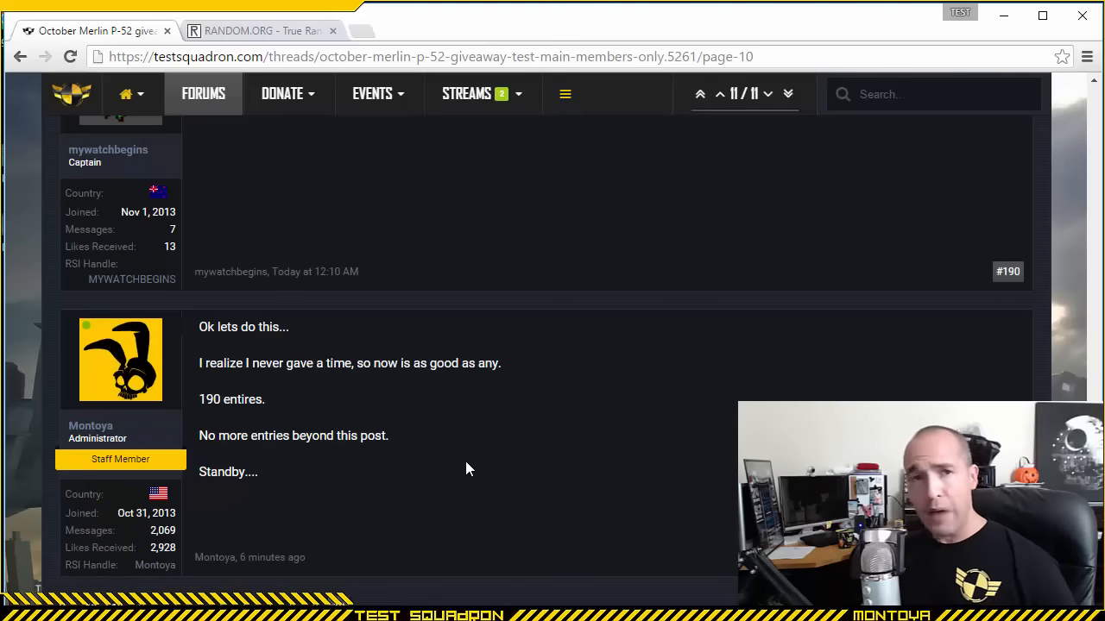
mouse_move(470, 462)
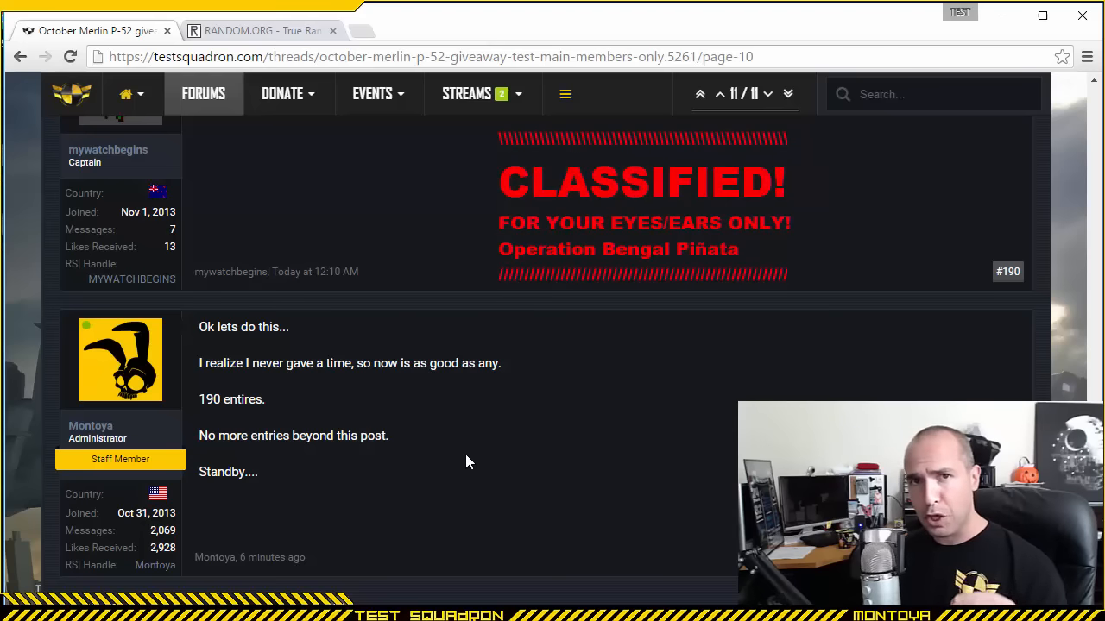
mouse_move(411, 463)
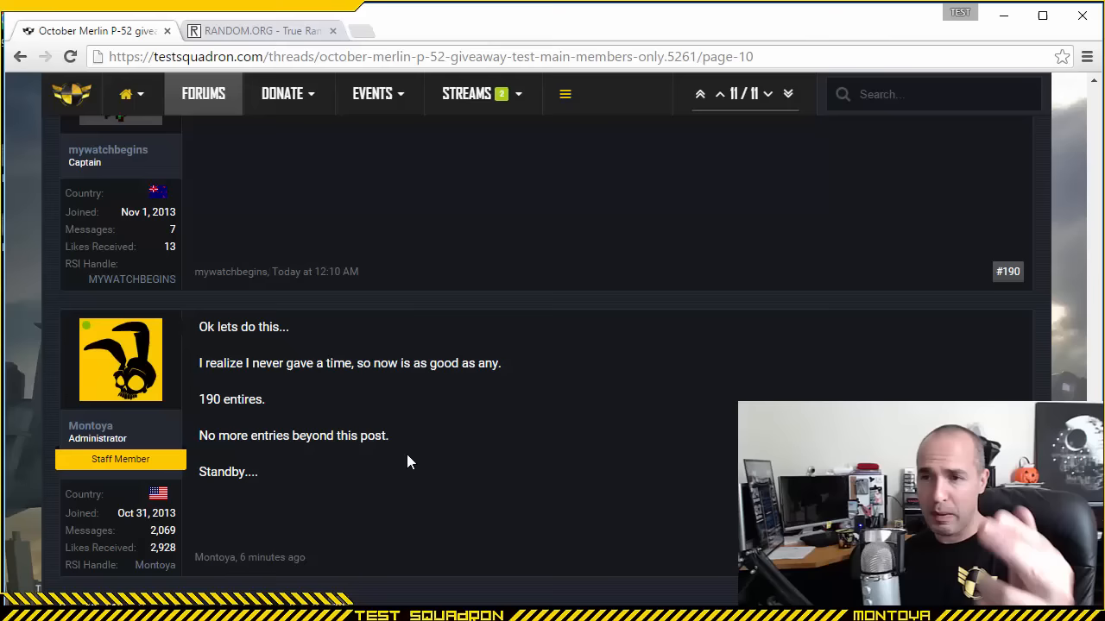
mouse_move(433, 366)
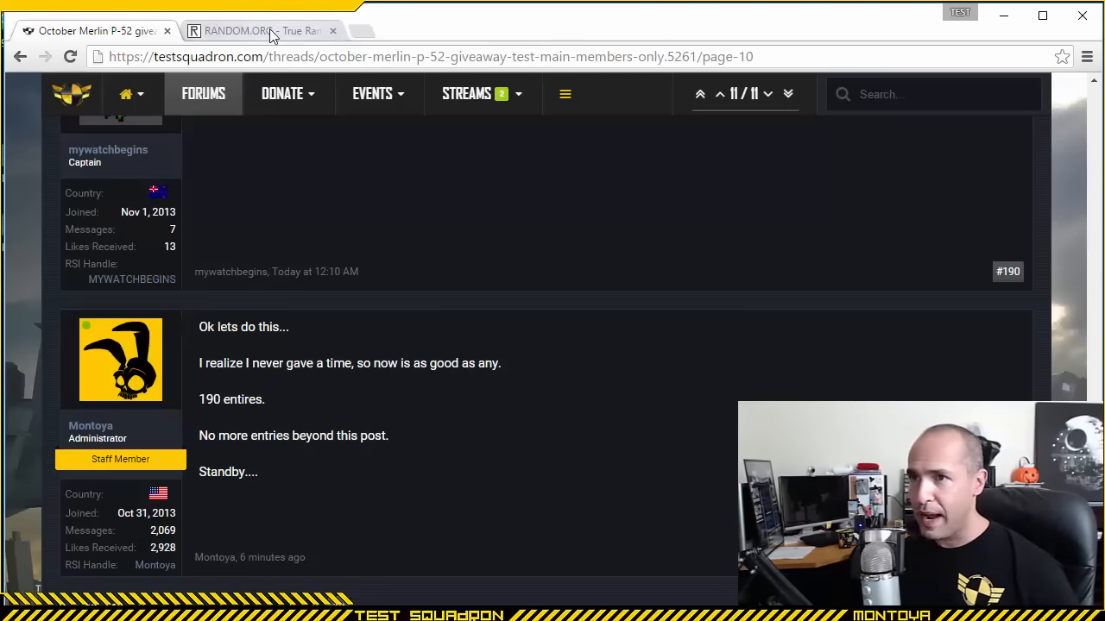
Step: On RANDOM.ORG, generate a true random number between 1 and 190, getting 60
left_click(259, 31)
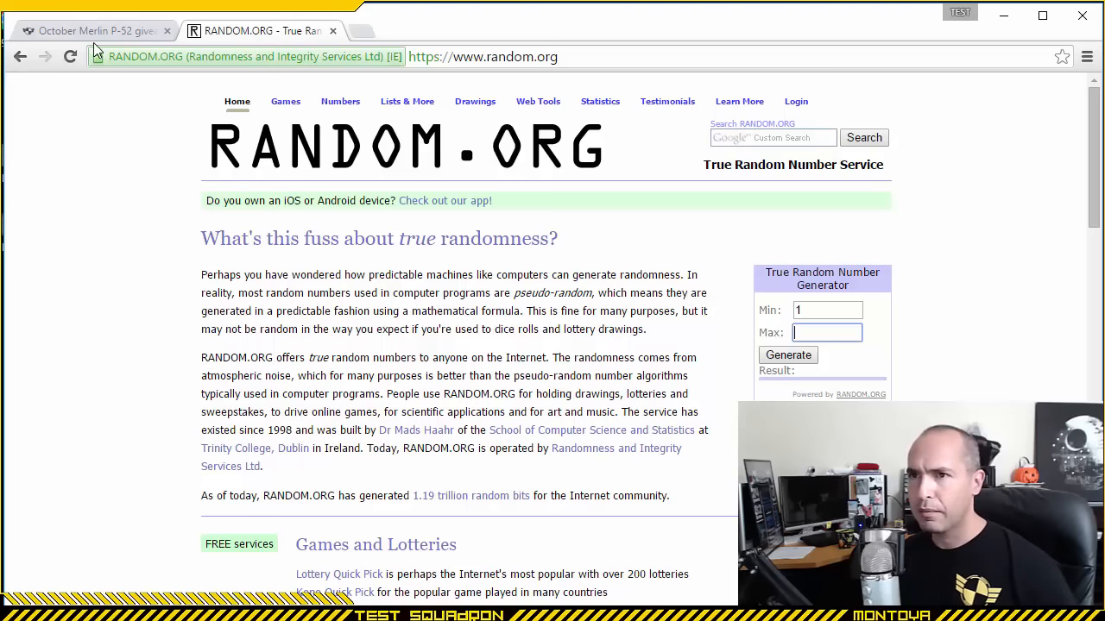
left_click(94, 31)
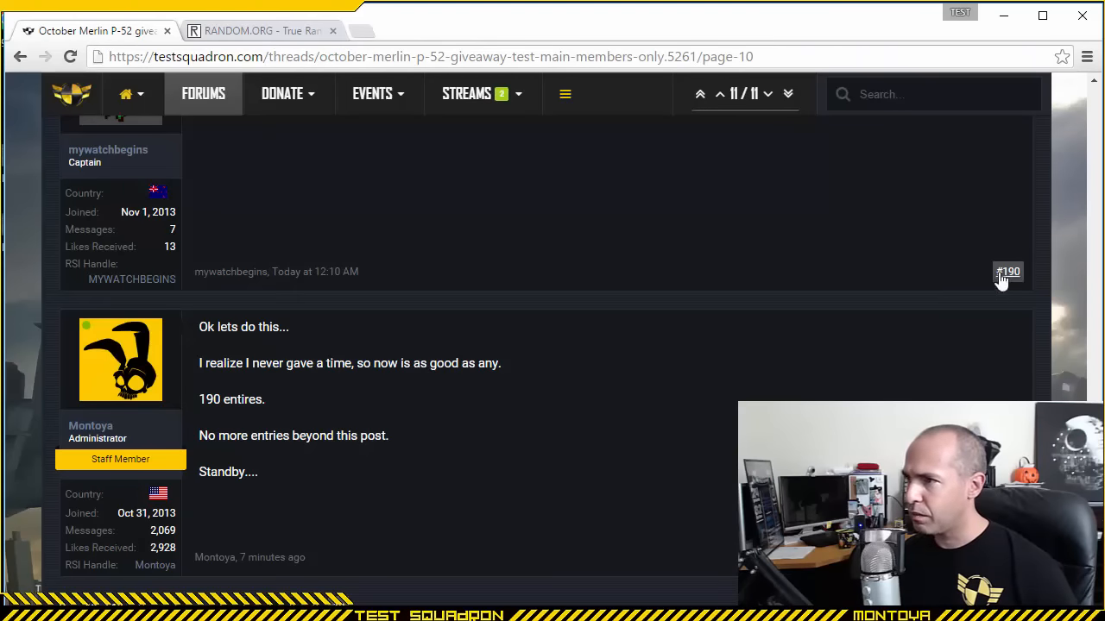
left_click(259, 31)
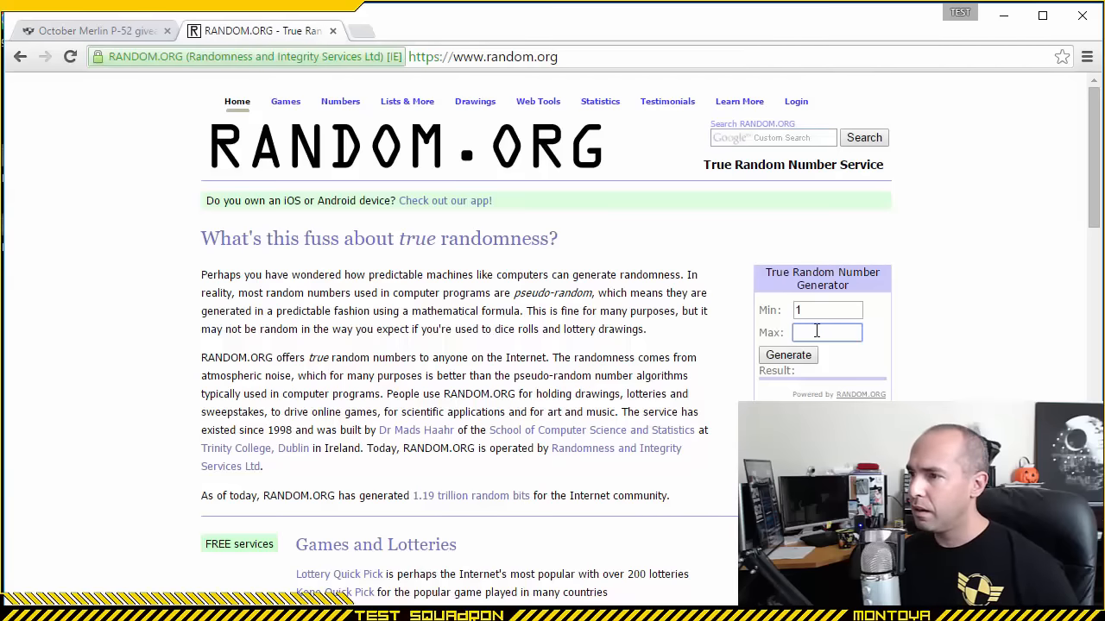
type("190")
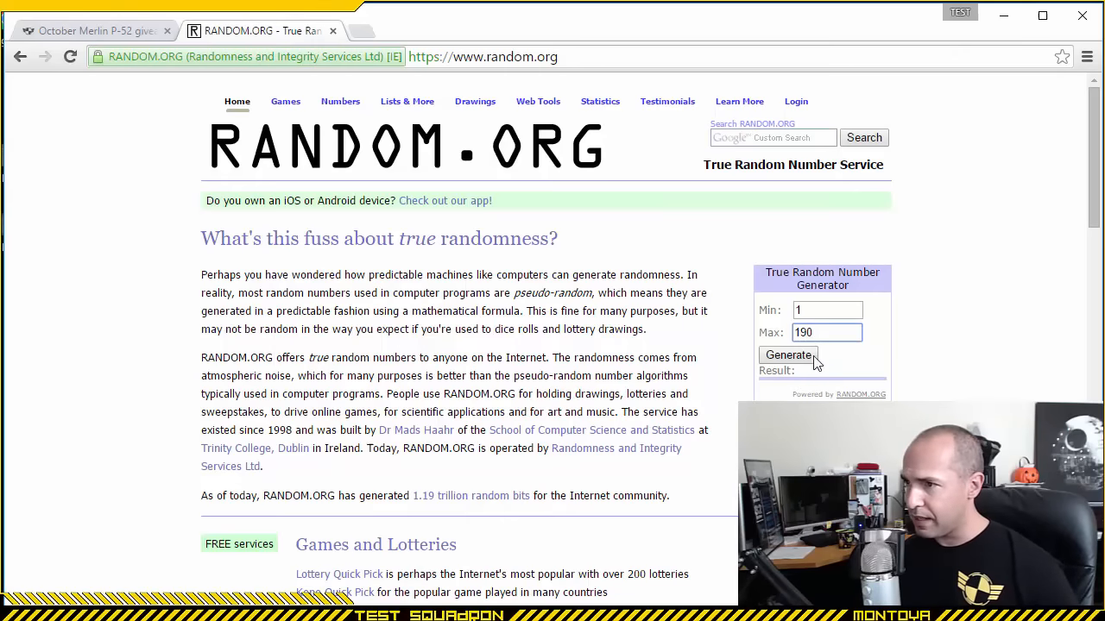
left_click(787, 355)
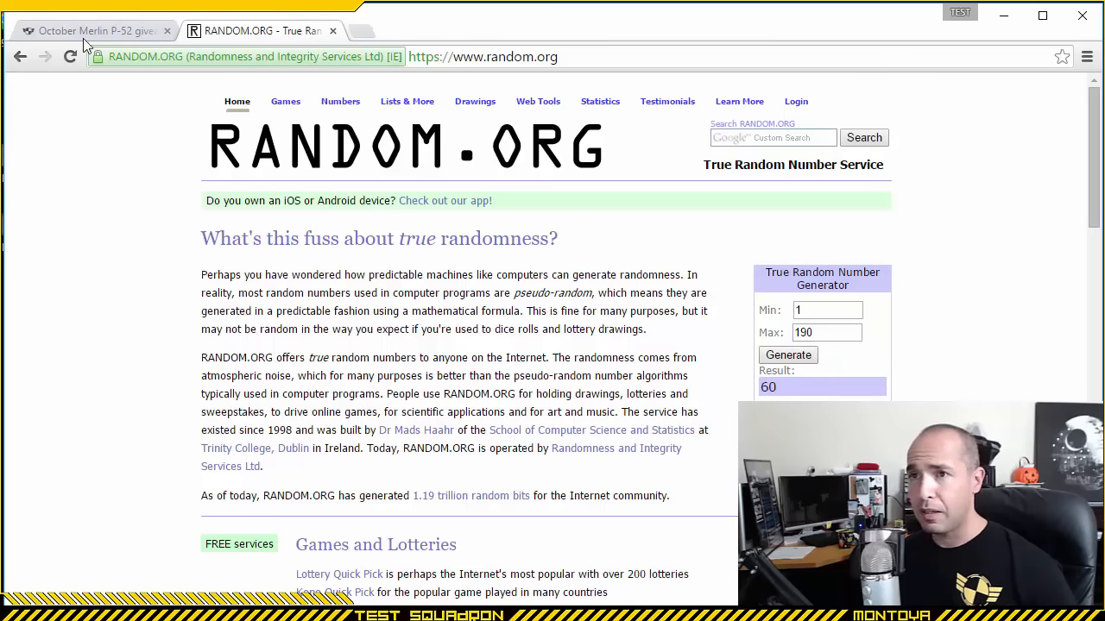
left_click(95, 31)
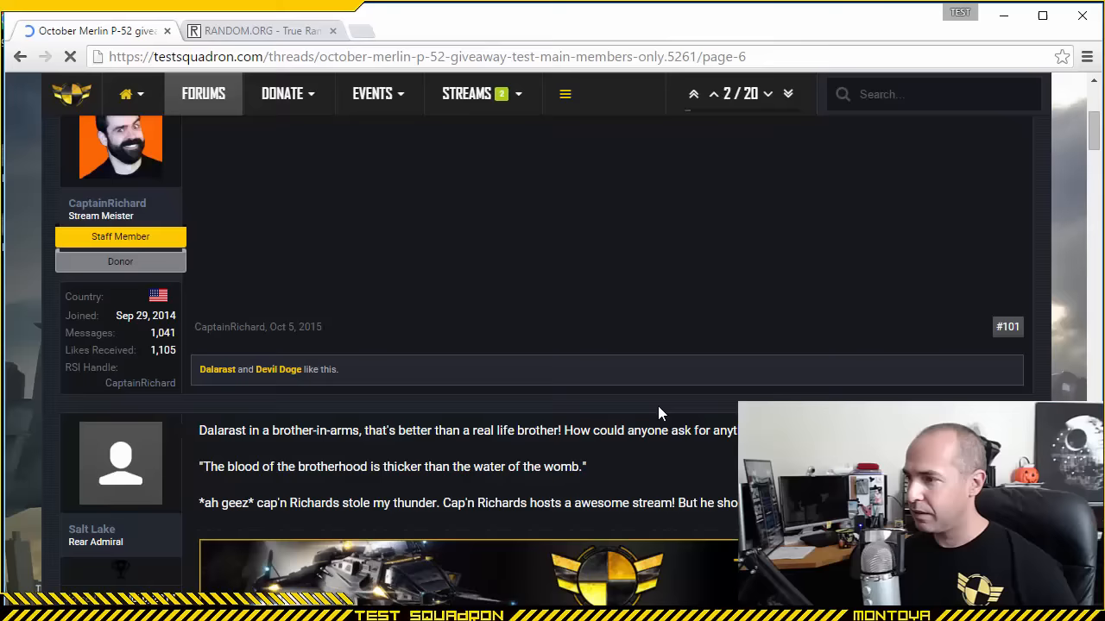
scroll("up", 3)
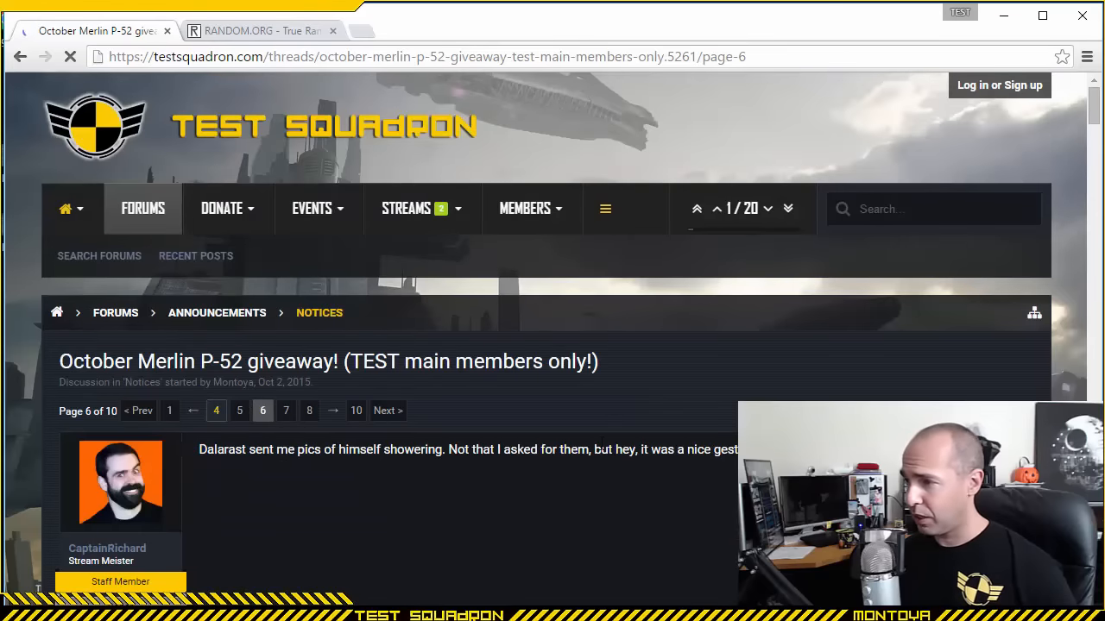
left_click(215, 411)
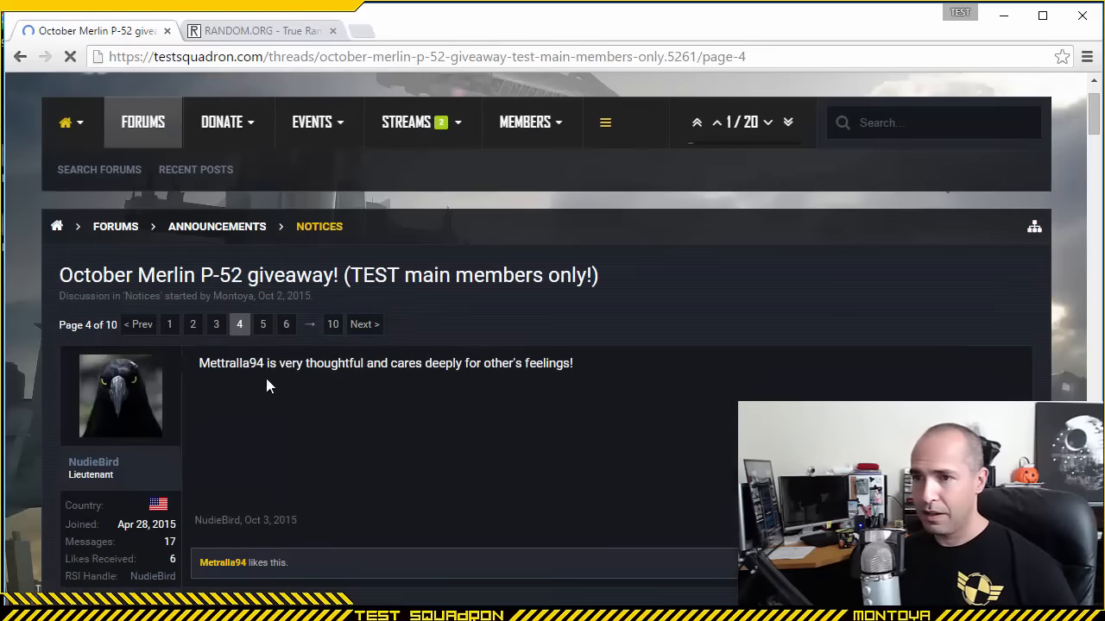
left_click(138, 324)
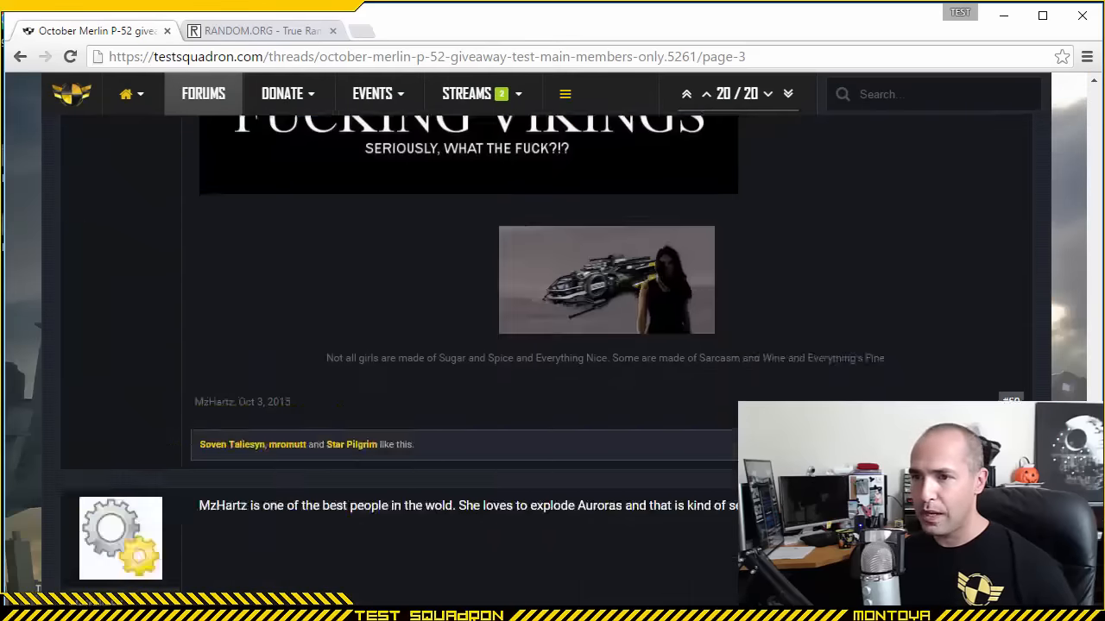
scroll("down", 3)
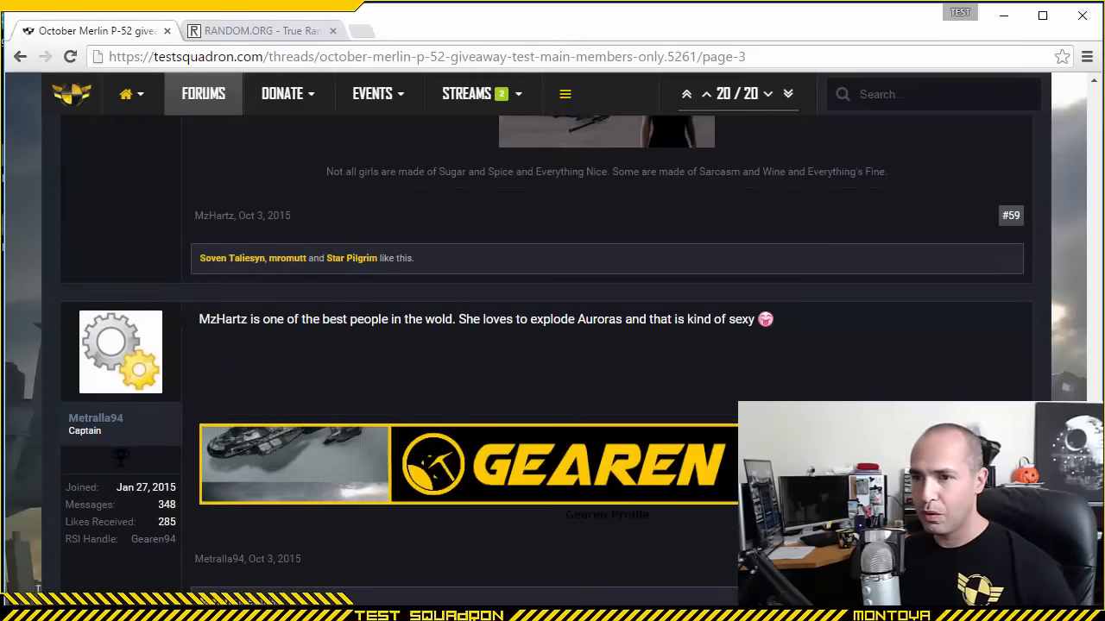
scroll("down", 3)
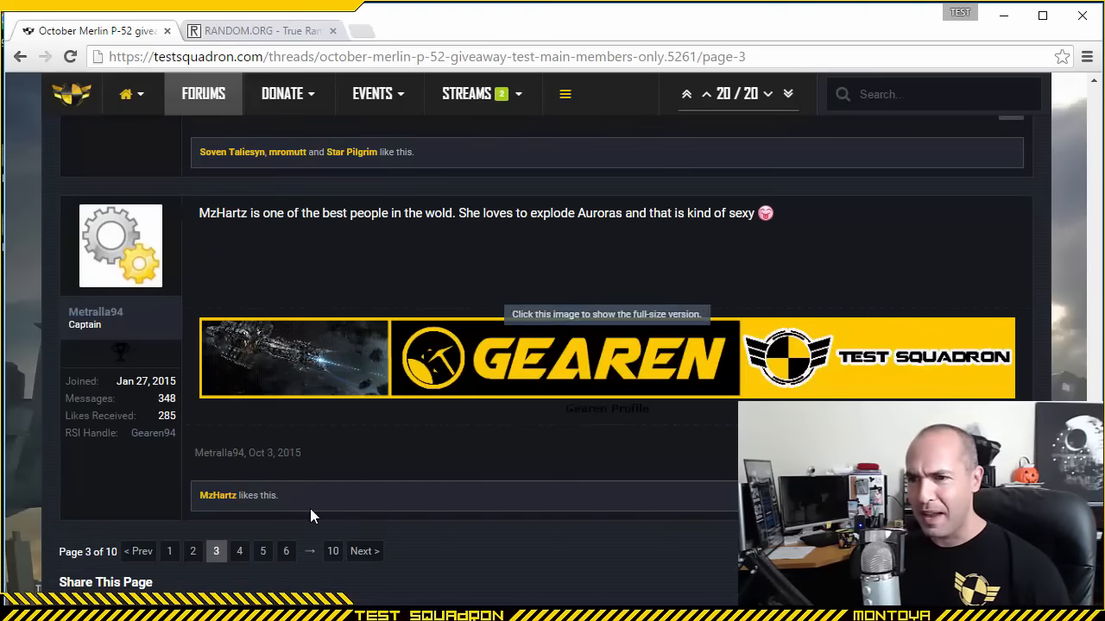
mouse_move(176, 514)
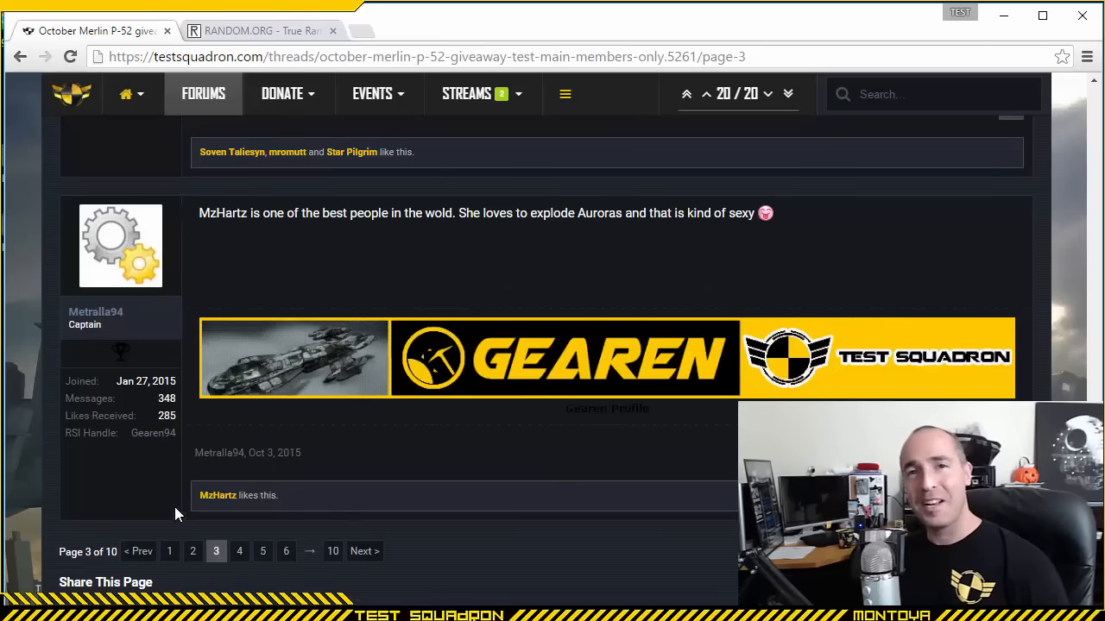